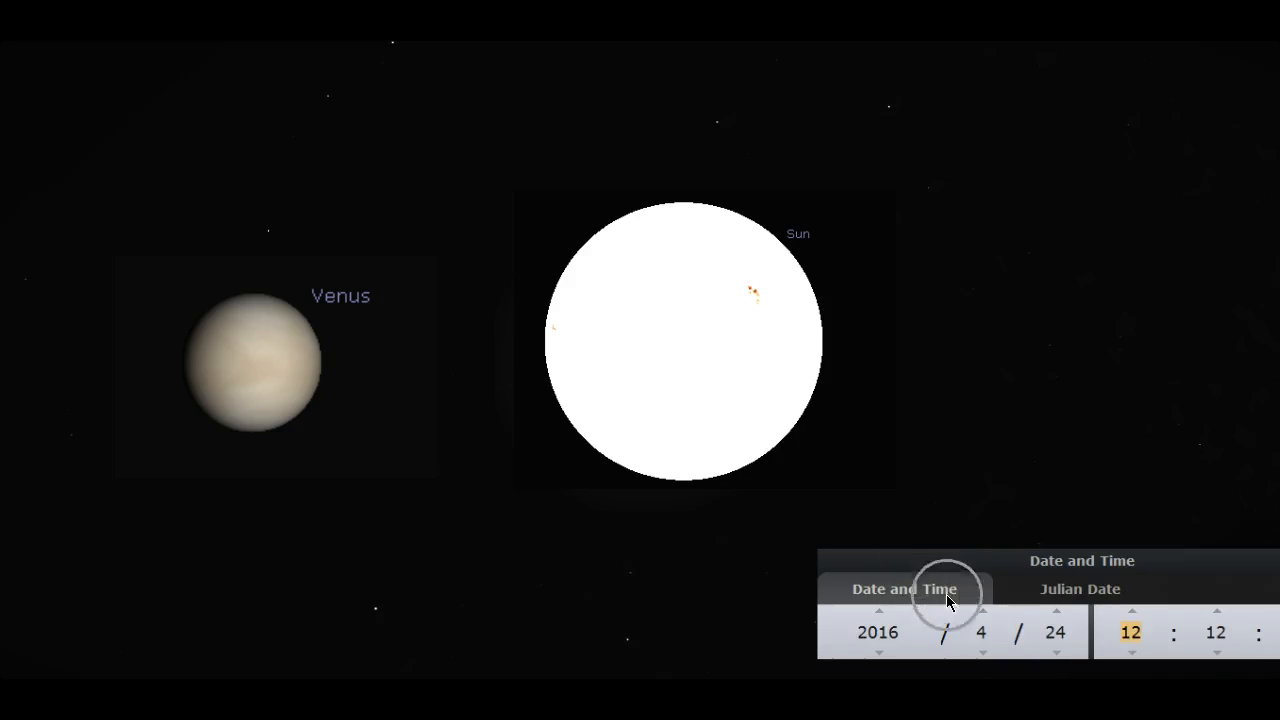
mouse_move(658, 447)
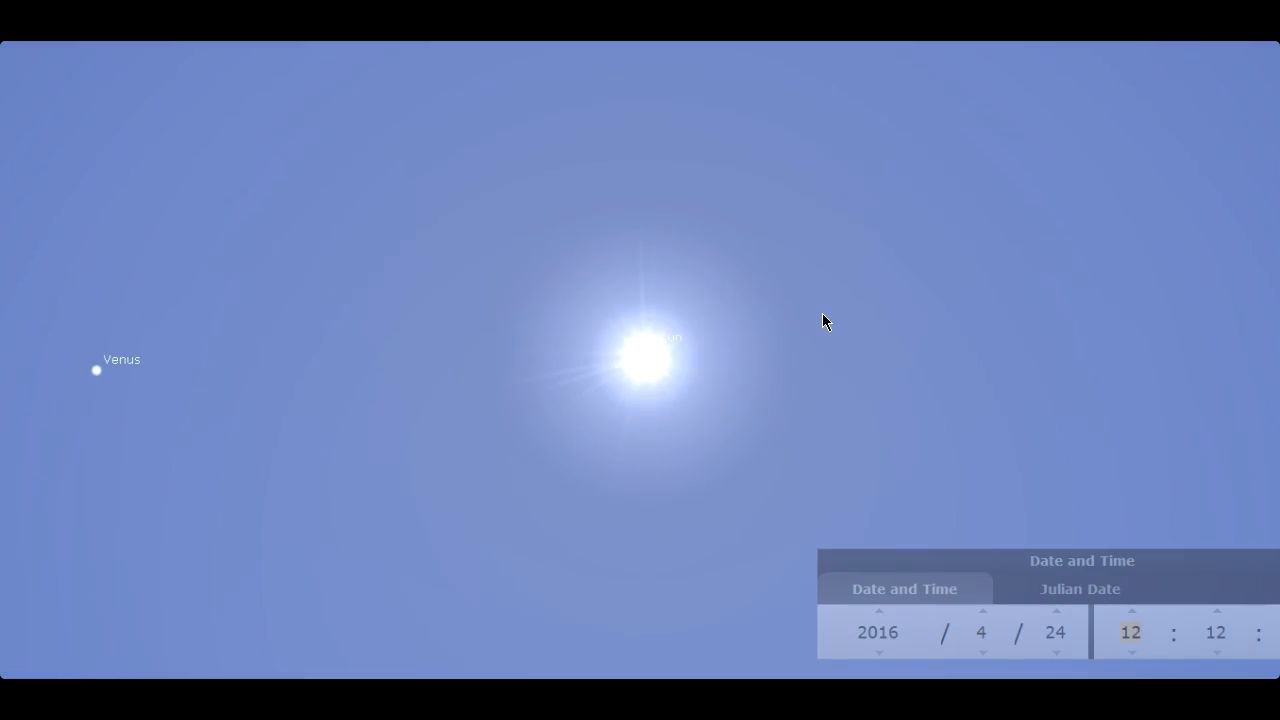
Show the Sun and Venus in a blue daytime sky on 2016-04-24 at 12:12.
left_click(825, 335)
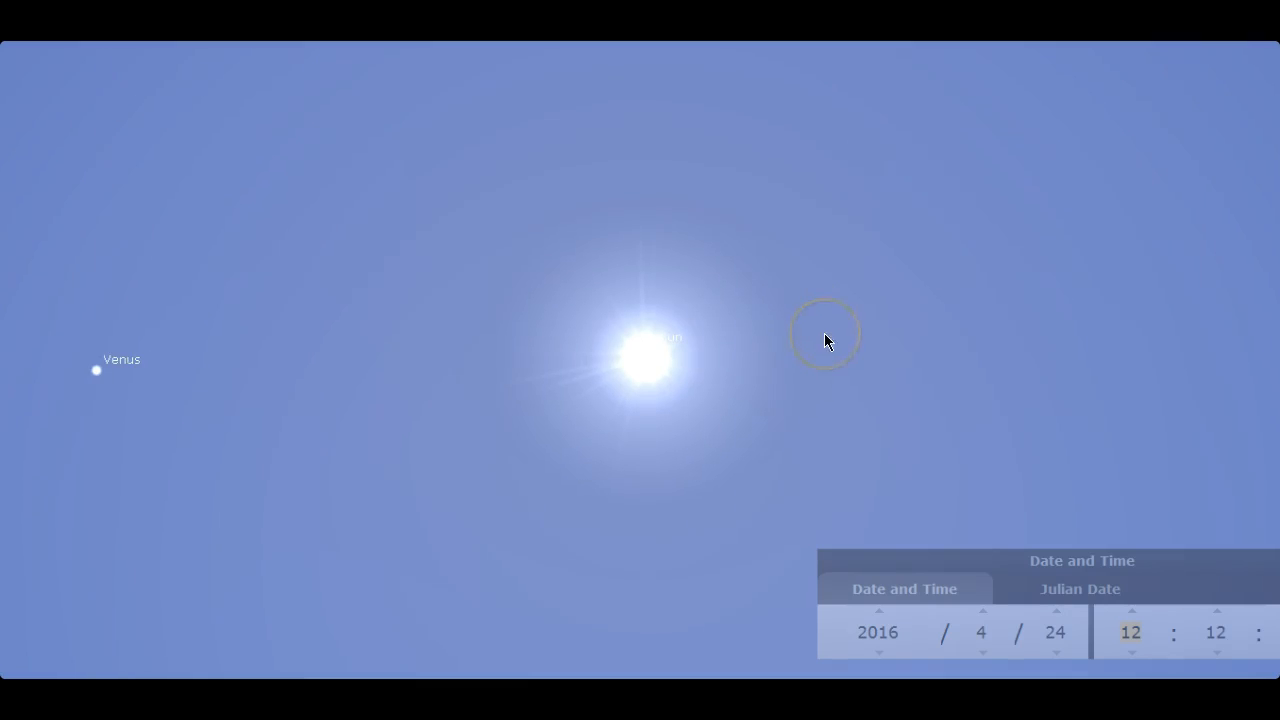
mouse_move(415, 630)
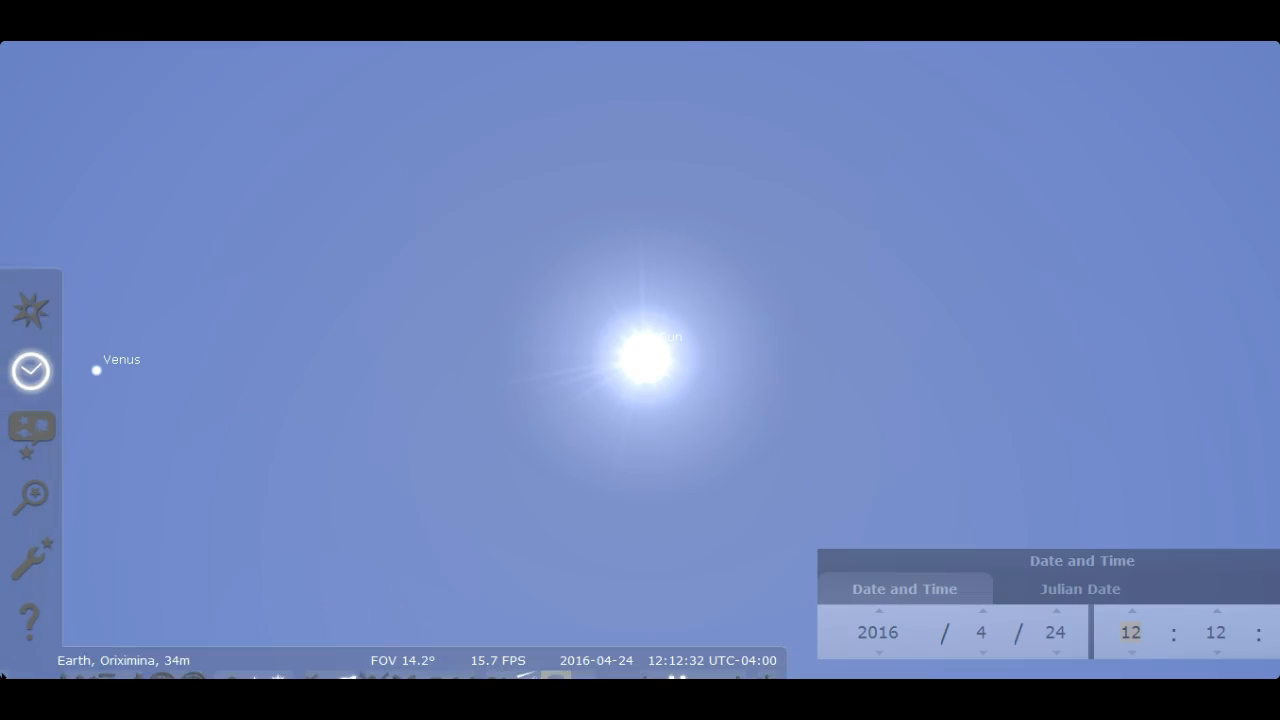
Zoom in on the selected Sun, with Venus below, on 2016-06-04 at 21:11.
scroll("down", 3)
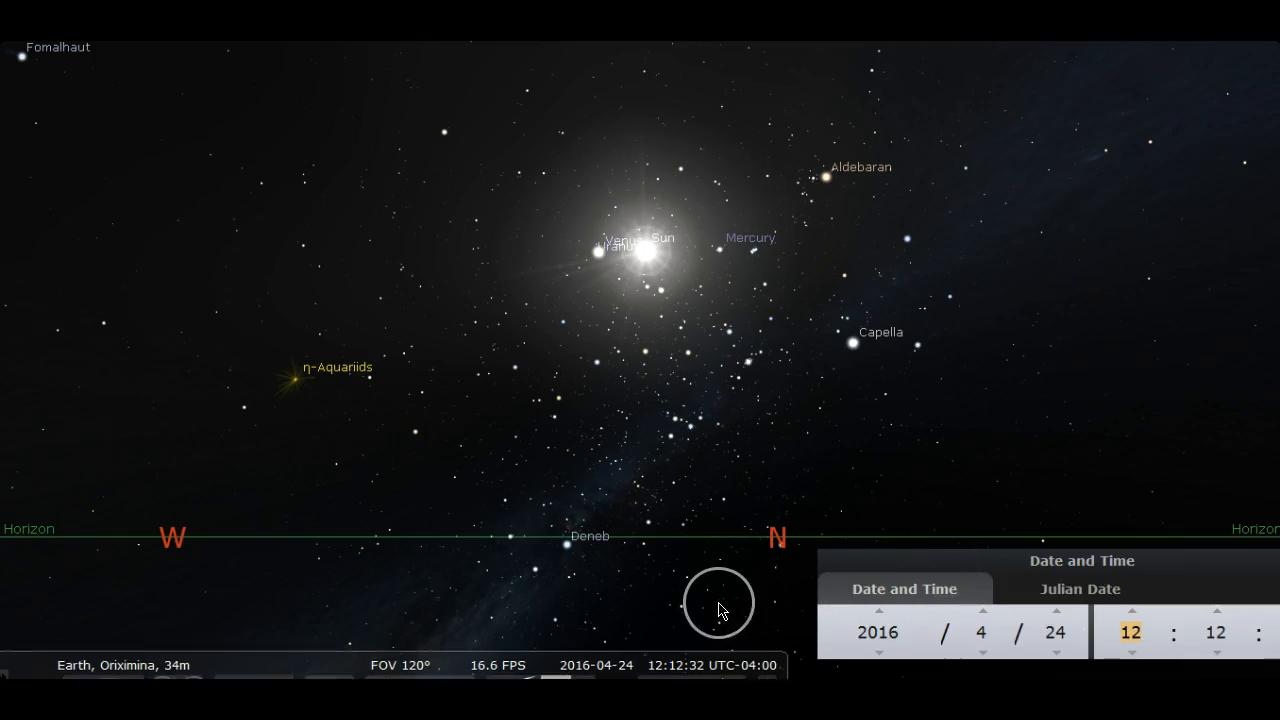
mouse_move(547, 583)
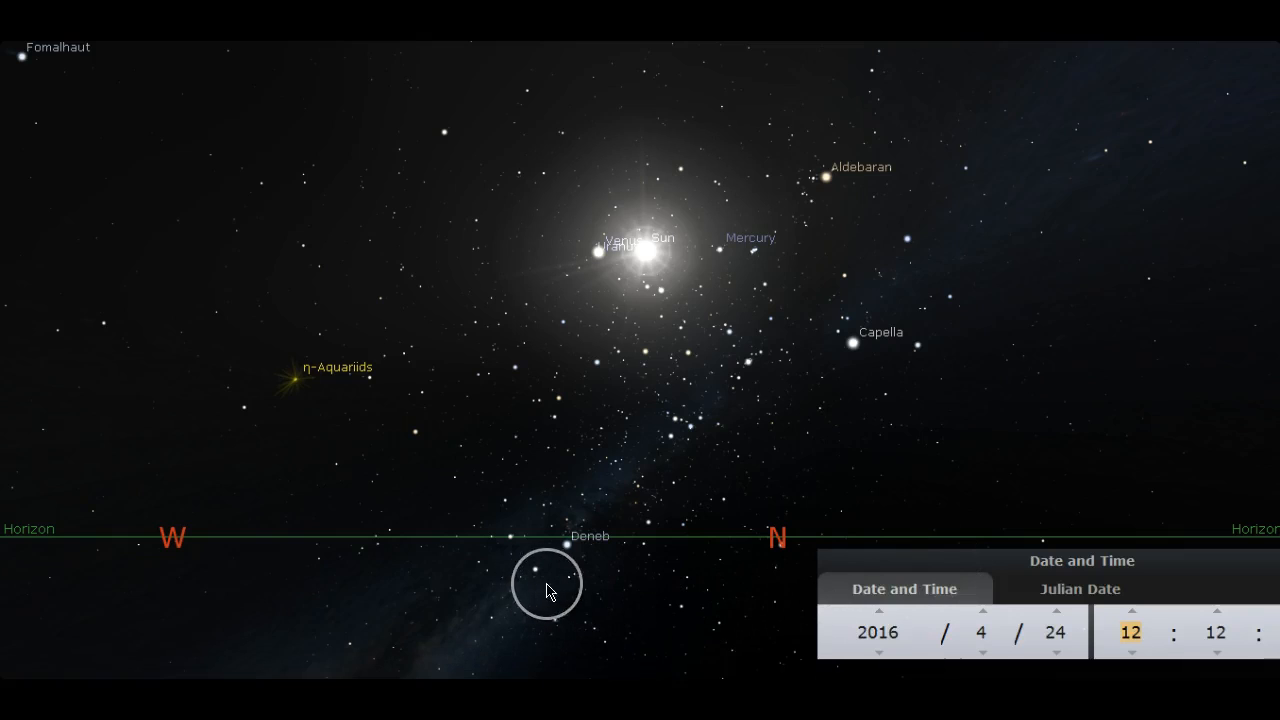
mouse_move(456, 580)
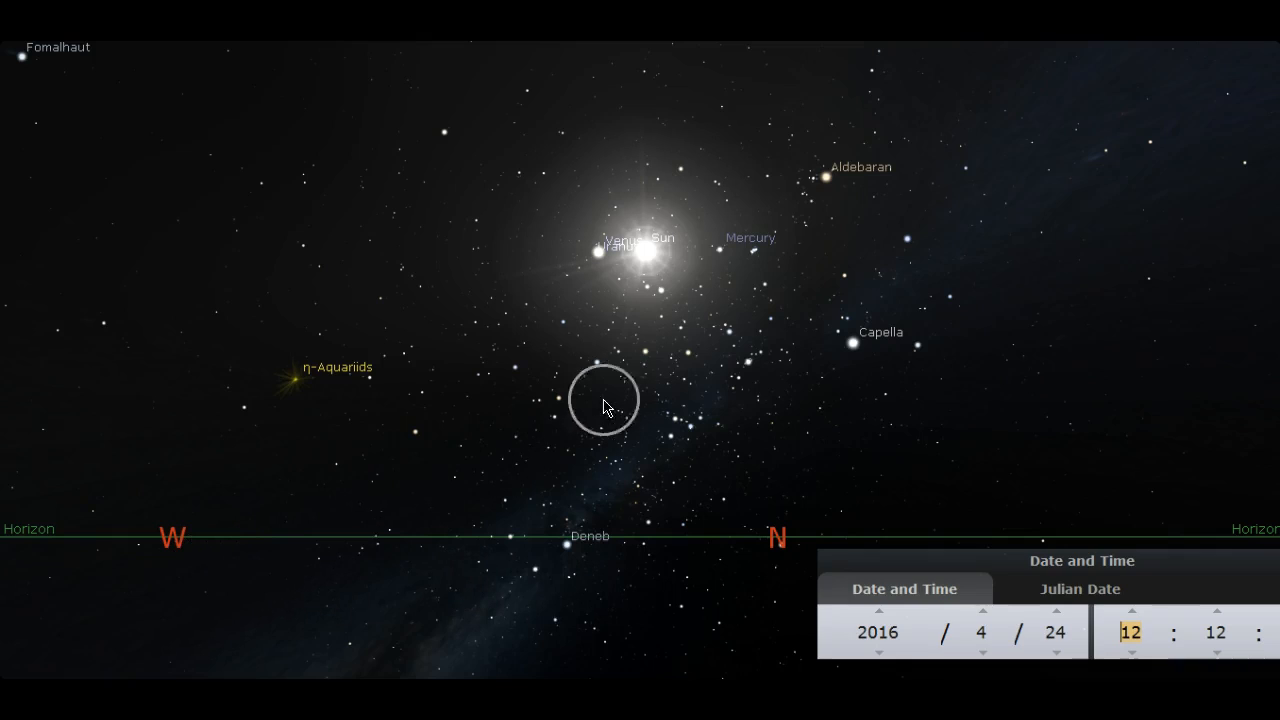
left_click(748, 237)
type("4")
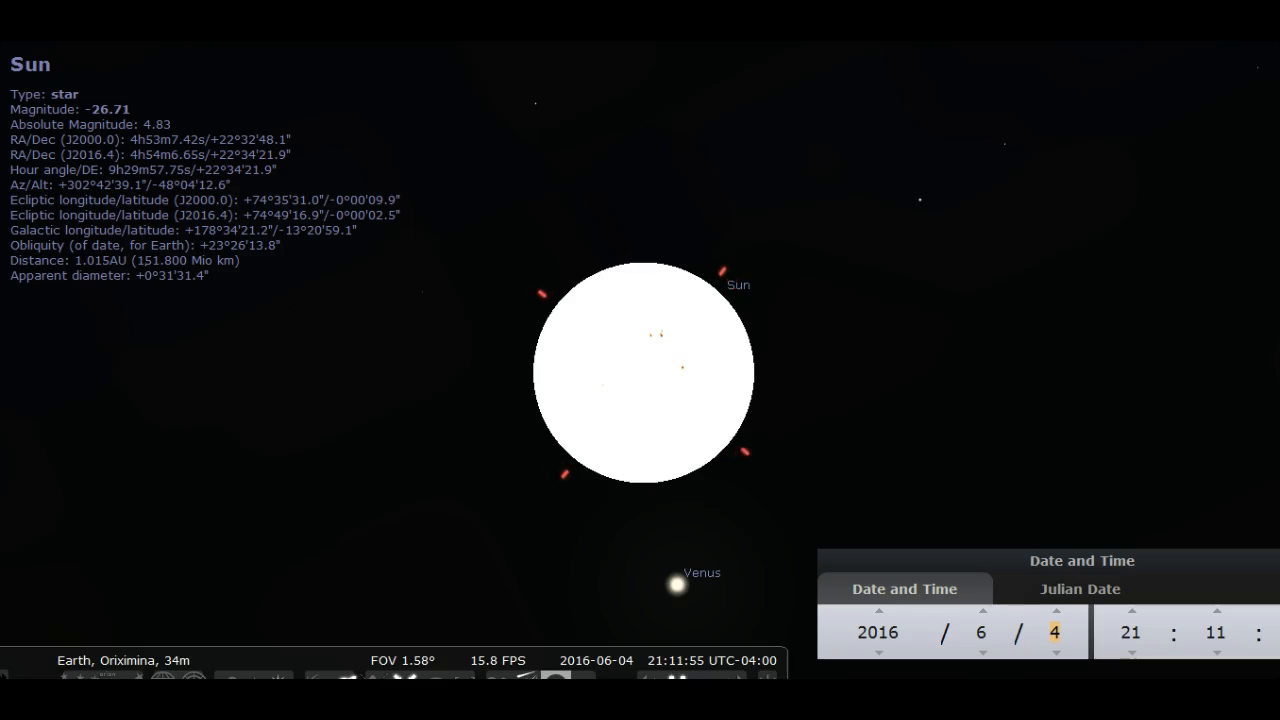
left_click(980, 632)
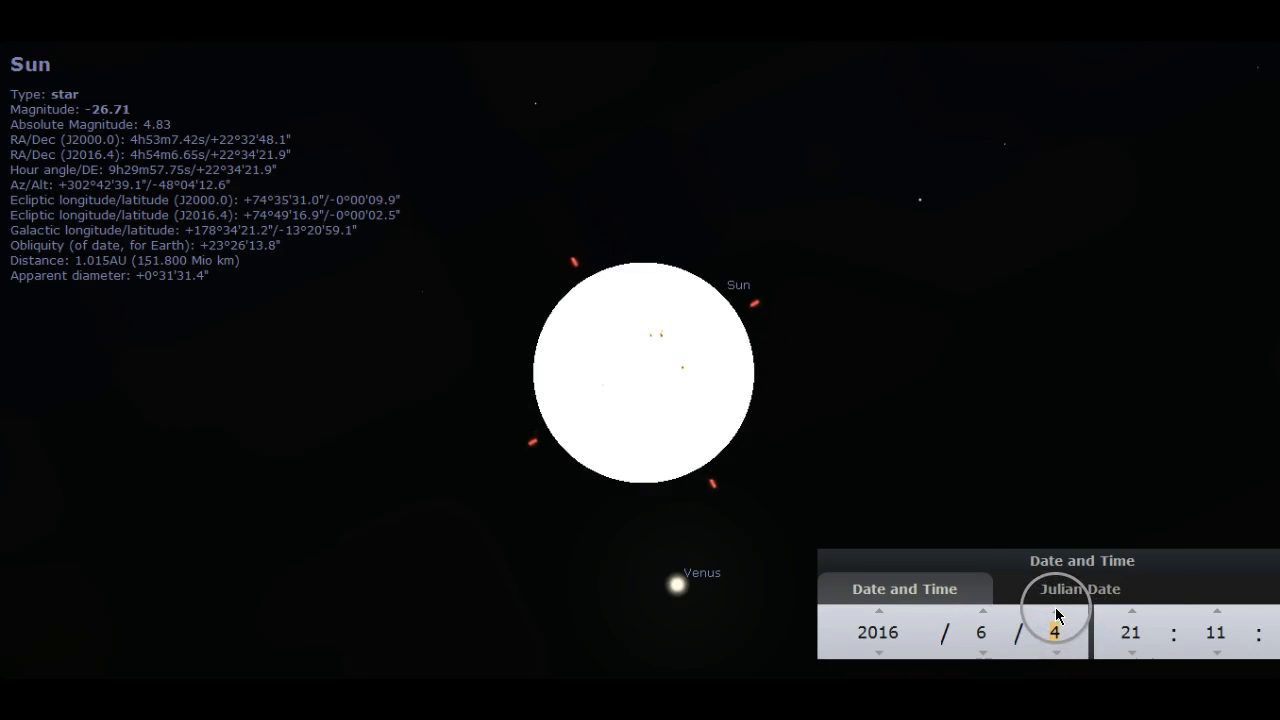
left_click(1055, 611)
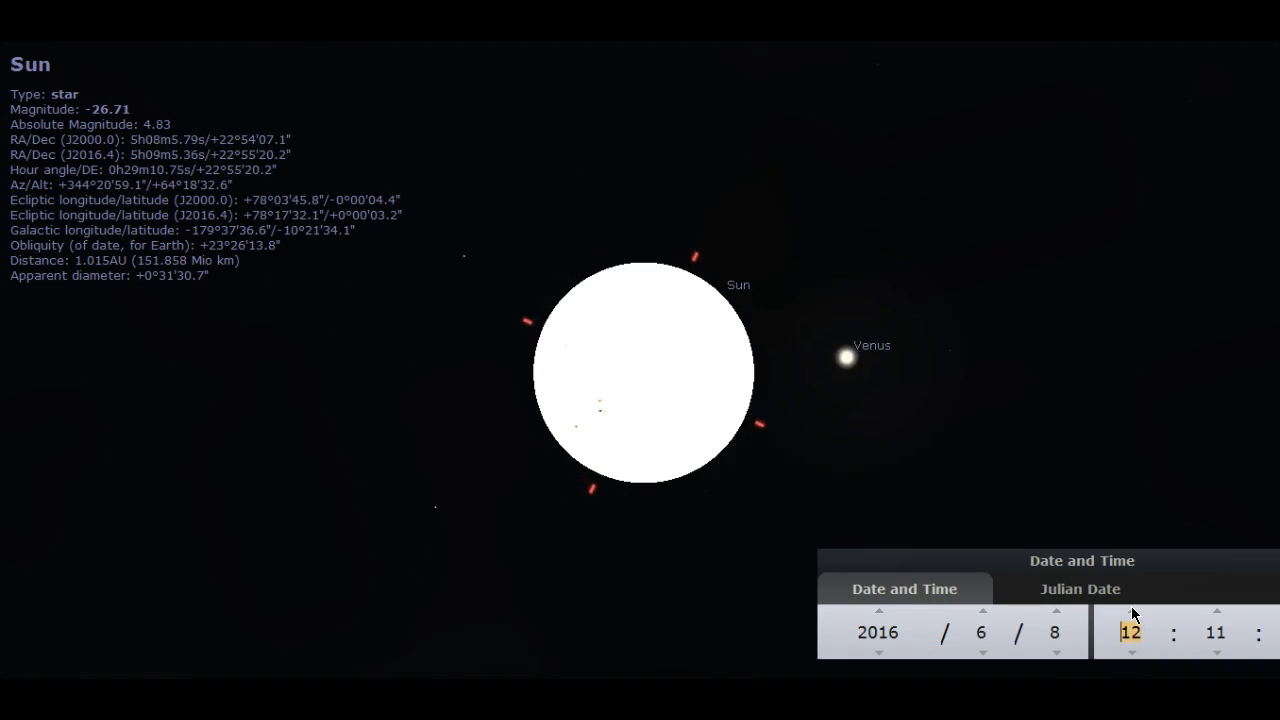
Advance the hour to reach 16:11 on 2016-06-08, placing Venus above the Sun.
left_click(1130, 611)
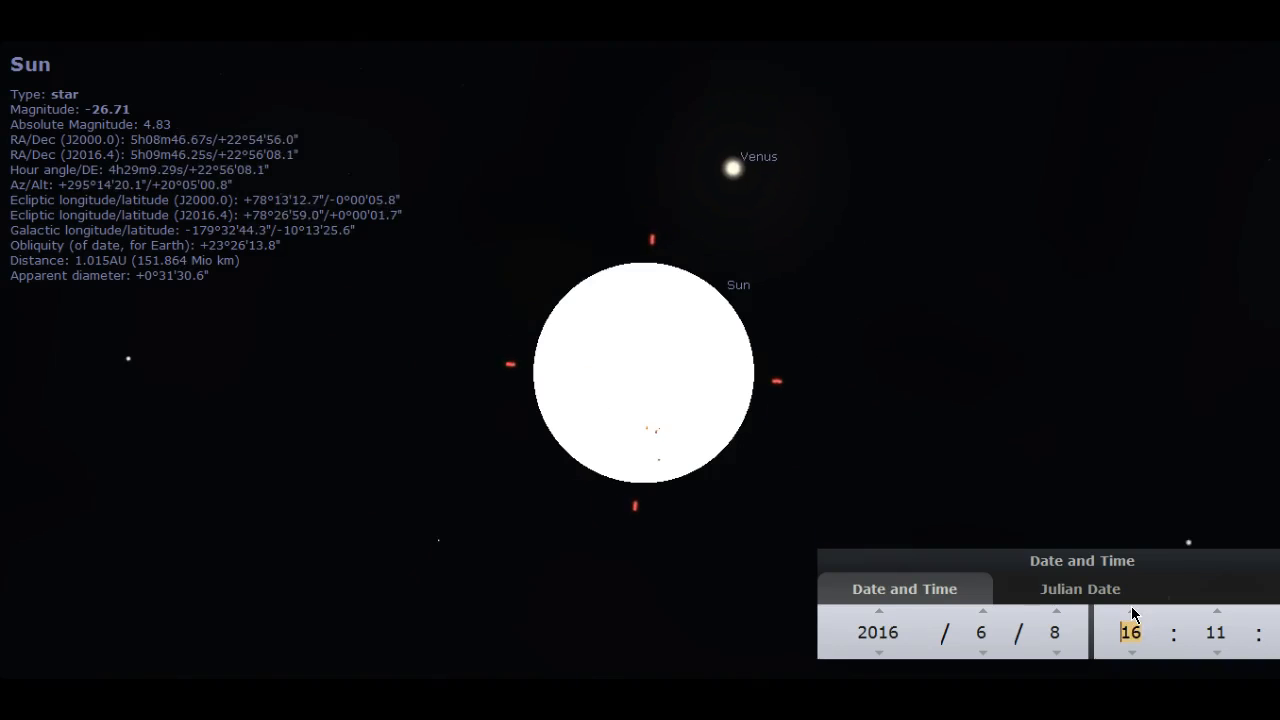